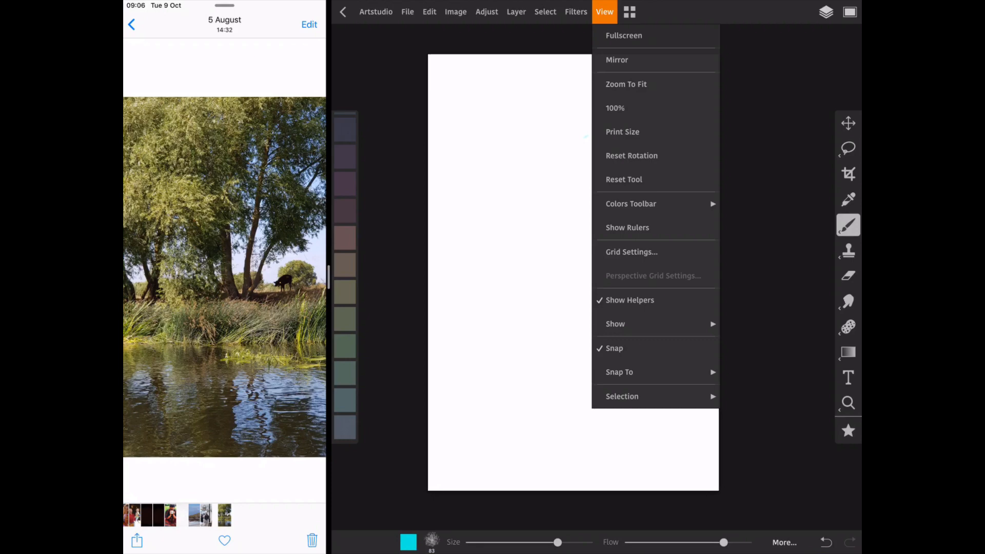
- Switch the colour panel to HSB sliders, then lay in the light blue fill and yellow-green dab
{"action": "left_click", "coordinate": [630, 204]}
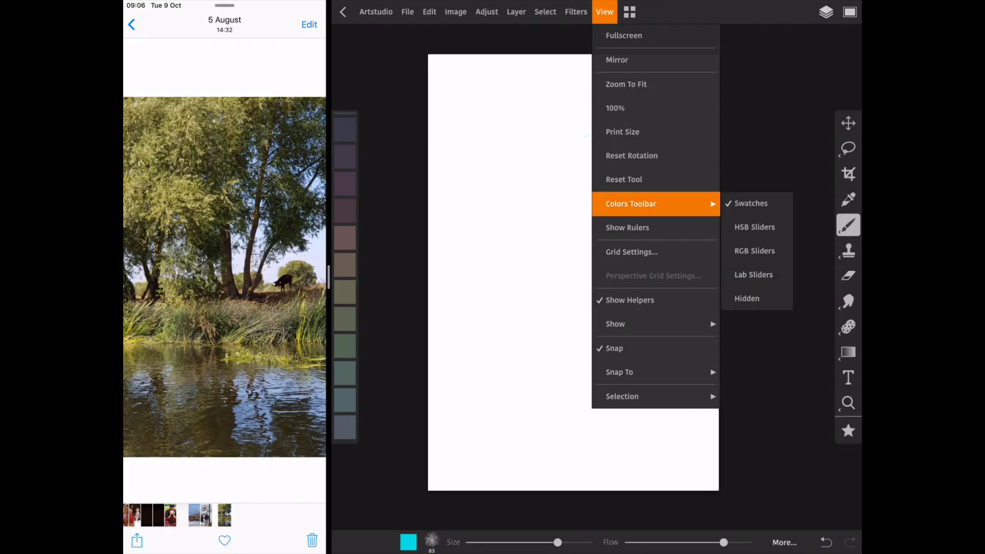
{"action": "left_click", "coordinate": [753, 227]}
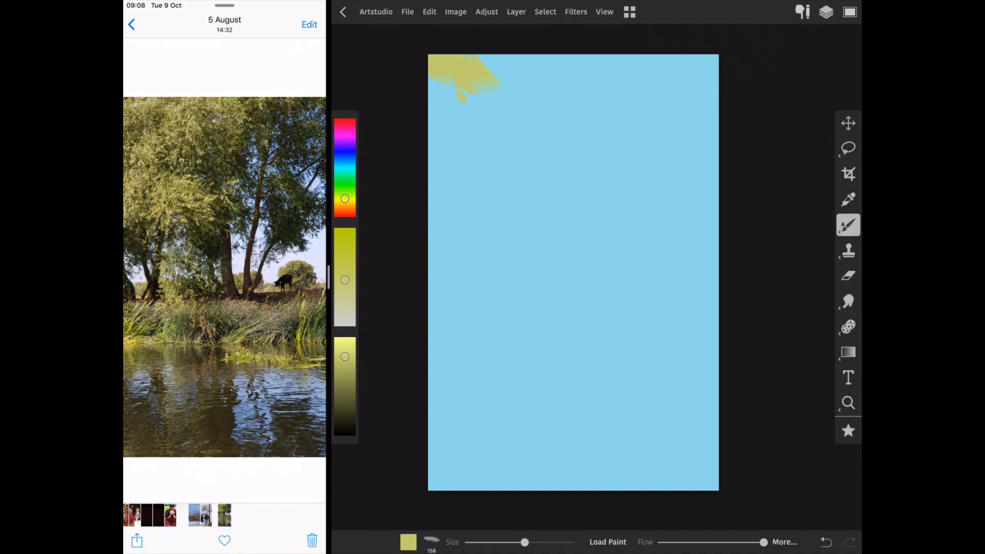
- Review and close Preferences, then dab yellow, teal and dark green foliage across the upper half
{"action": "left_click", "coordinate": [407, 11]}
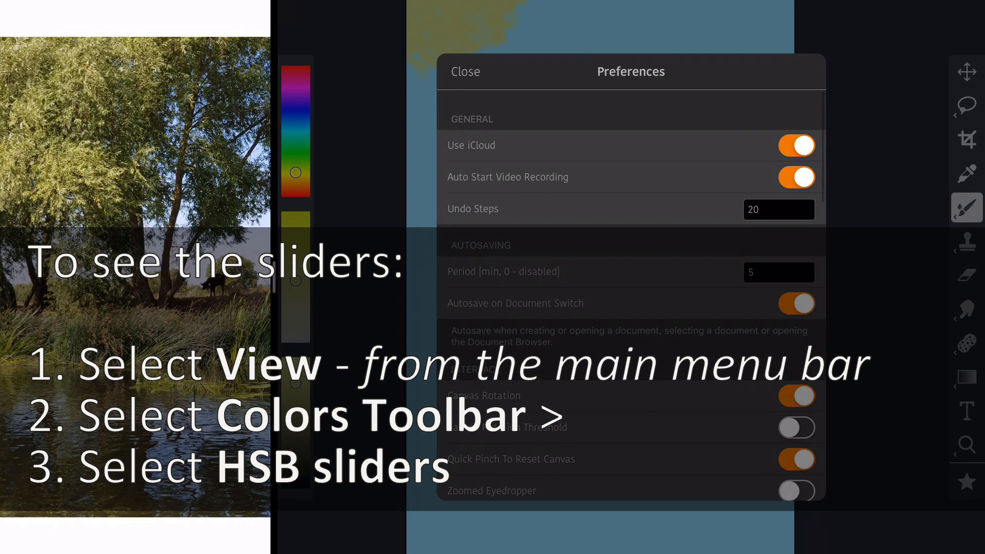
{"action": "scroll", "scroll_direction": "down", "scroll_amount": 3}
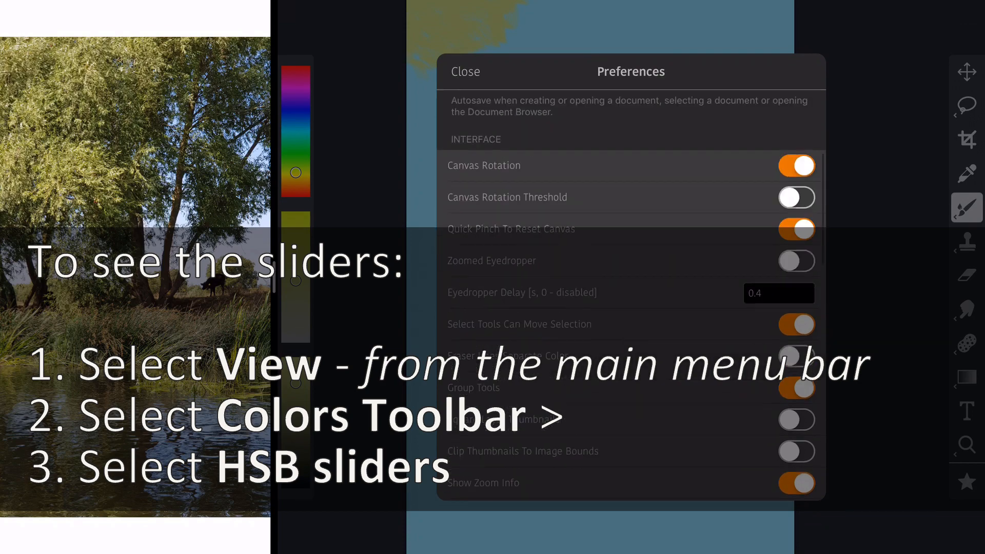
{"action": "scroll", "scroll_direction": "down", "scroll_amount": 3}
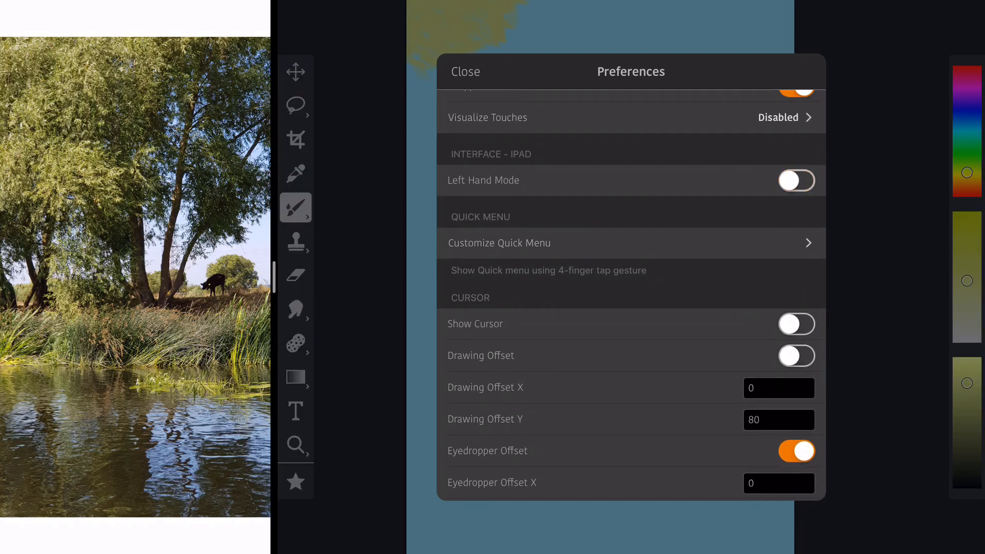
{"action": "left_click", "coordinate": [465, 71]}
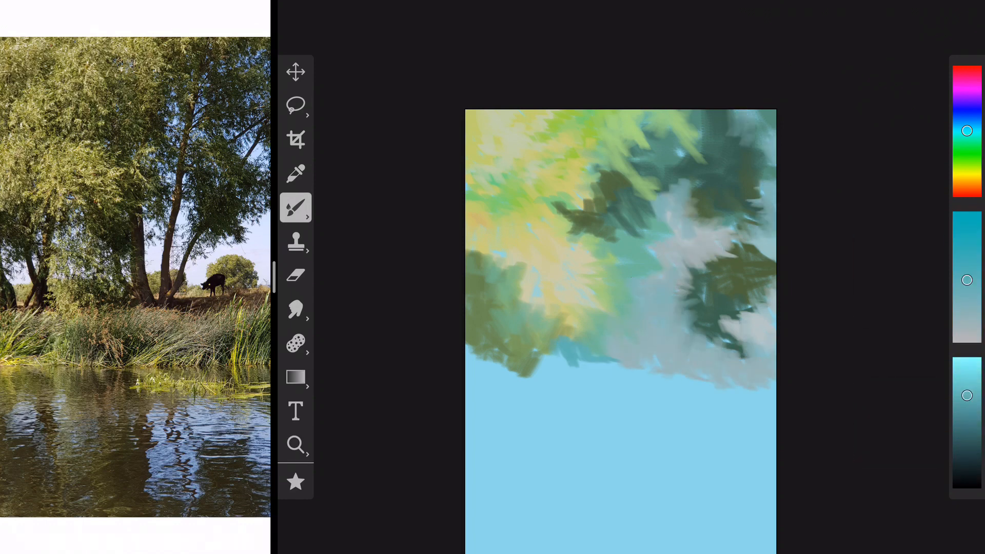
- Paint trunks and riverbank, olive reeds with water ripples, and pale yellow leaf highlights
{"action": "left_click_drag", "start_coordinate": [566, 371], "coordinate": [772, 402]}
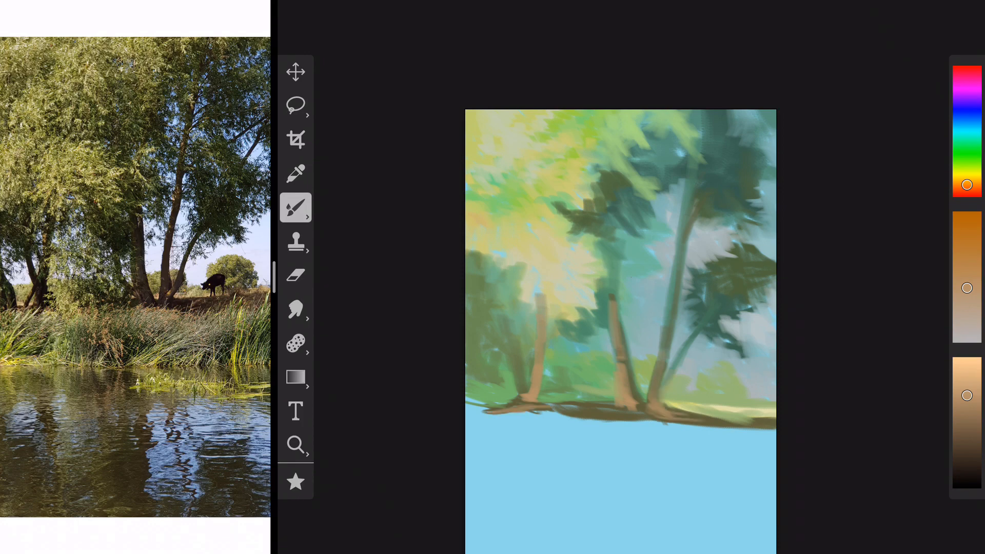
{"action": "left_click", "coordinate": [966, 174]}
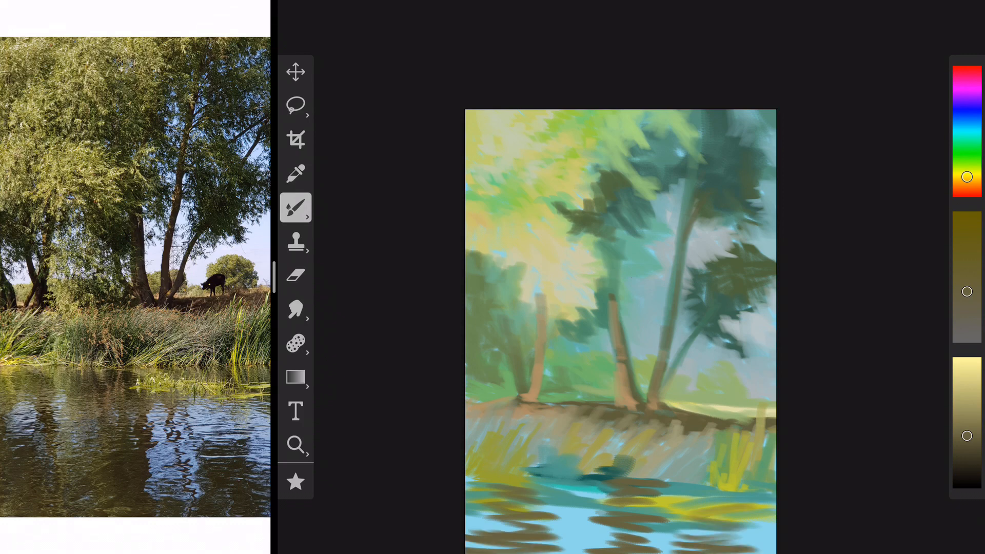
{"action": "left_click", "coordinate": [966, 161]}
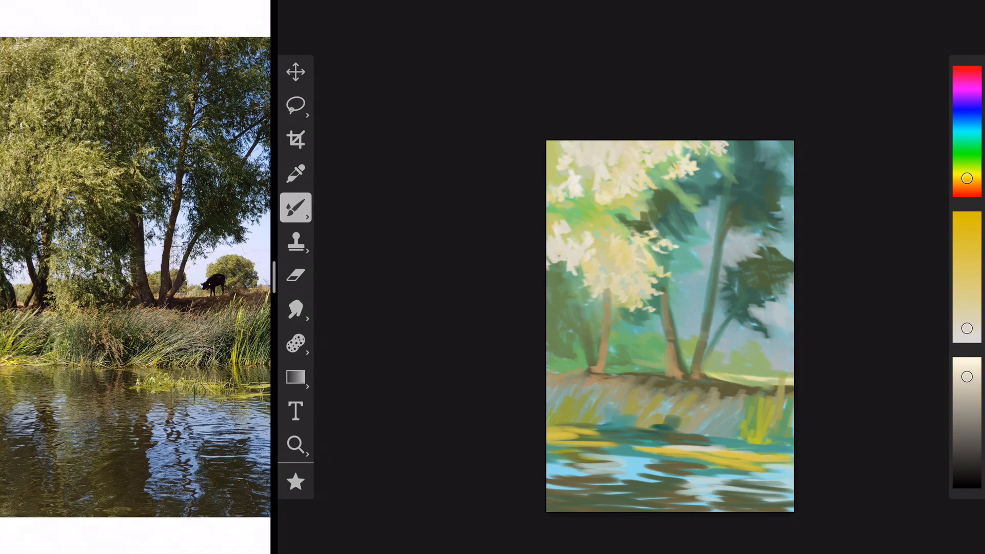
- Darken the right trees' foliage with dark blue-green, alternately painting and smudging
{"action": "left_click", "coordinate": [295, 309]}
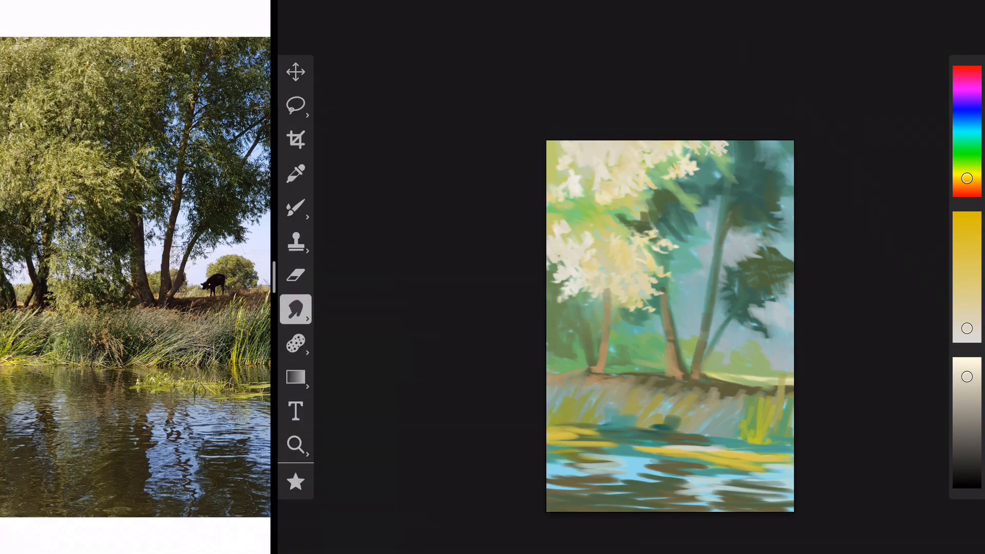
{"action": "left_click", "coordinate": [295, 207]}
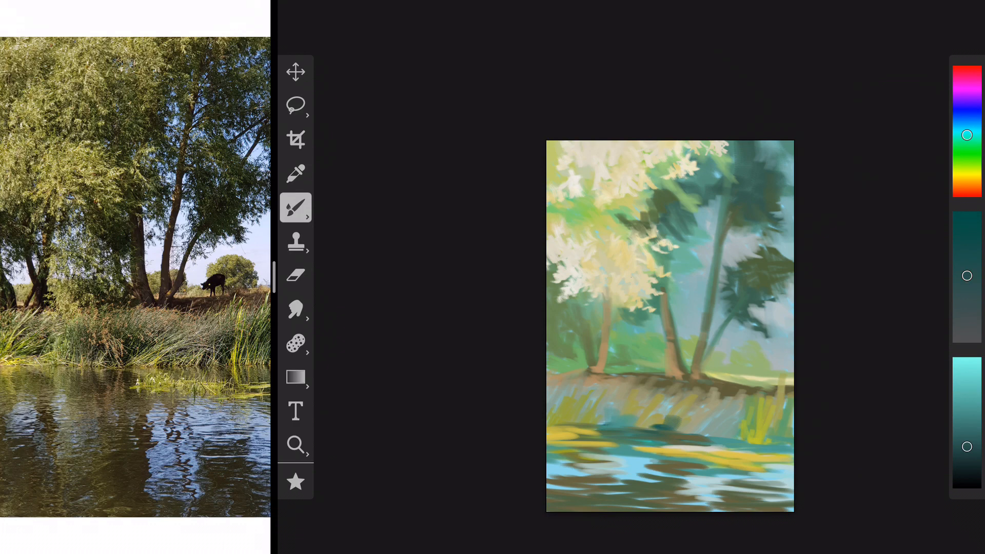
{"action": "left_click", "coordinate": [685, 214]}
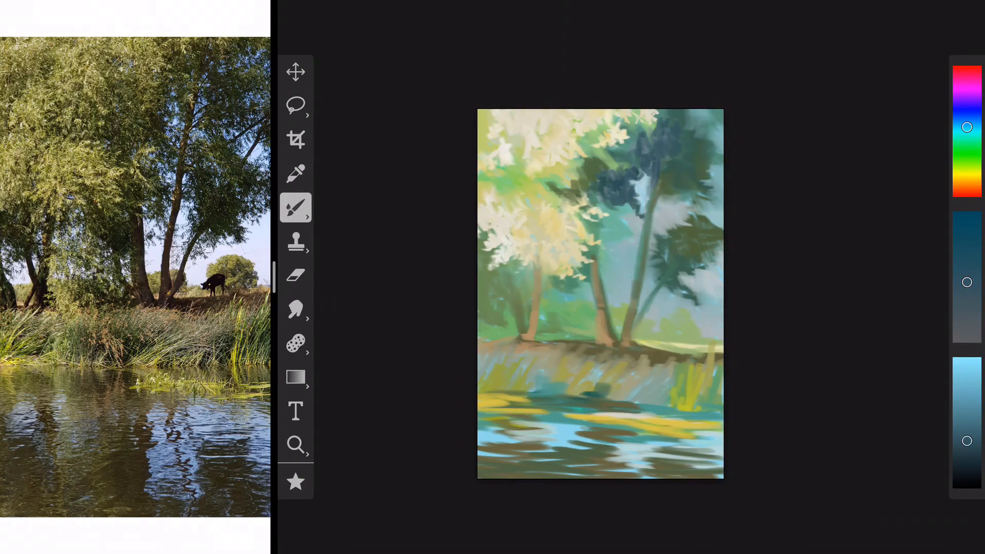
{"action": "left_click", "coordinate": [296, 308]}
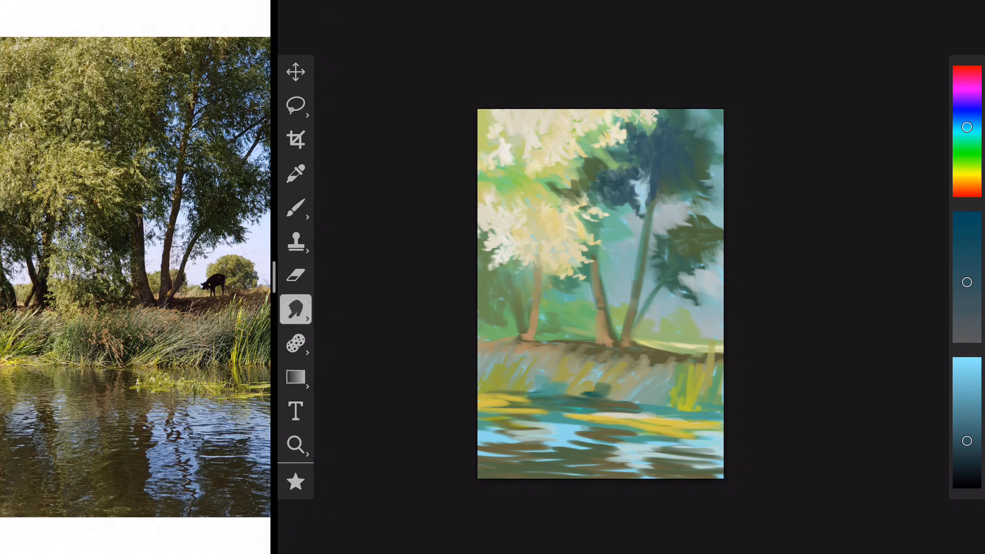
{"action": "left_click", "coordinate": [296, 207]}
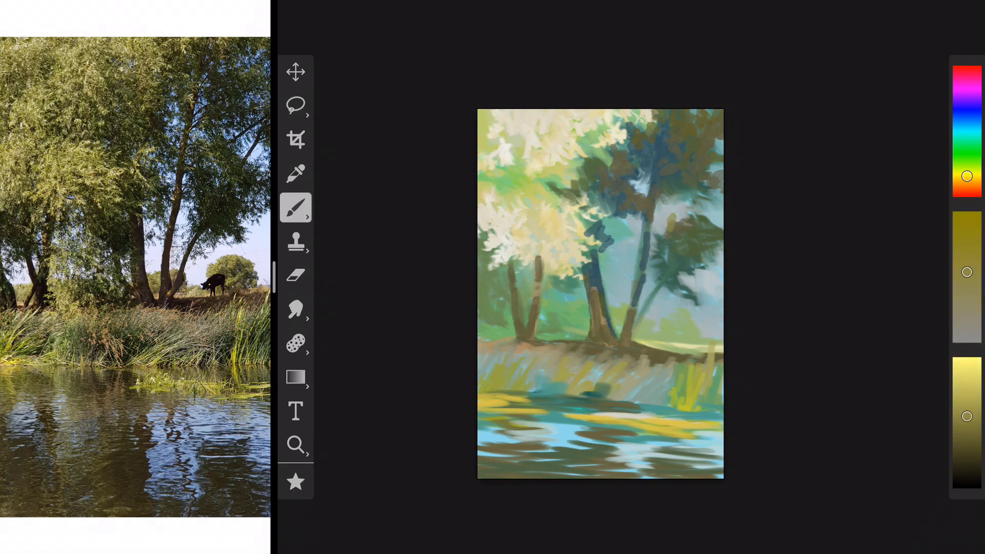
- Blend the trunks and branches, then pick light green for the distant bush
{"action": "left_click", "coordinate": [295, 308]}
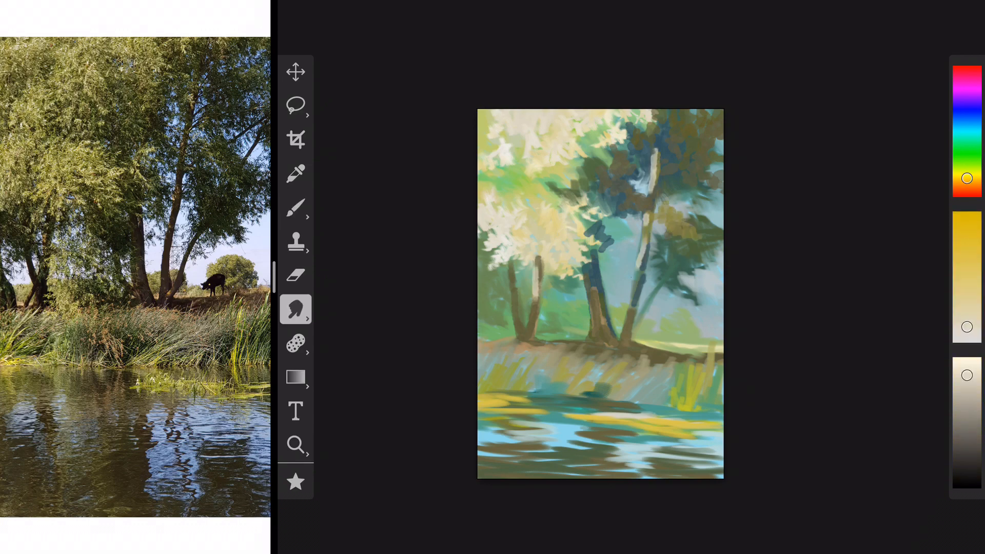
{"action": "left_click", "coordinate": [296, 208]}
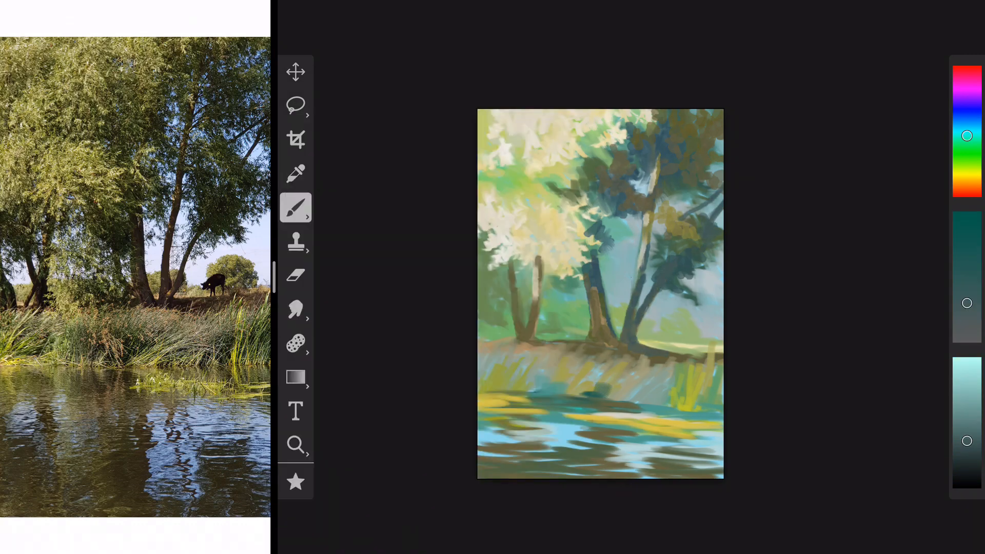
{"action": "left_click", "coordinate": [295, 310]}
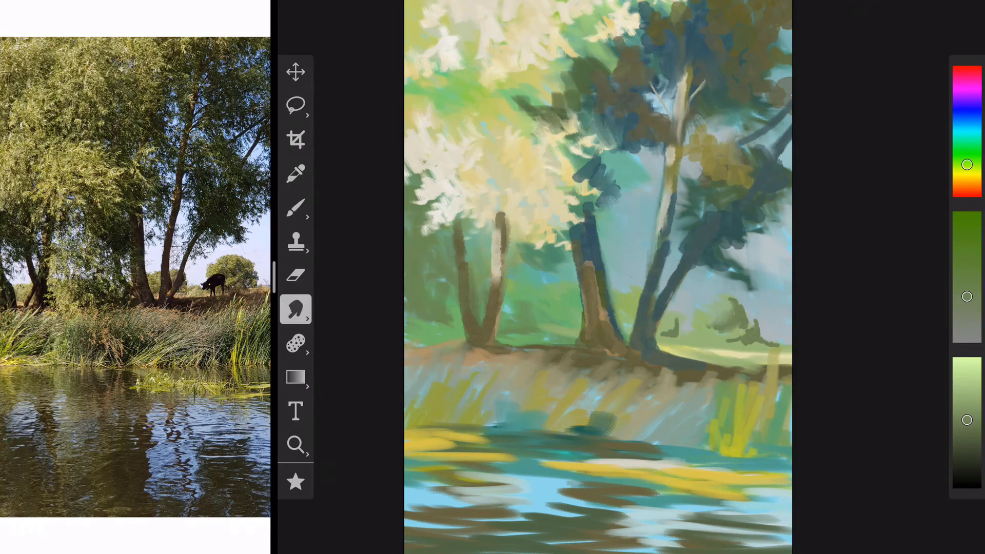
{"action": "left_click", "coordinate": [296, 242]}
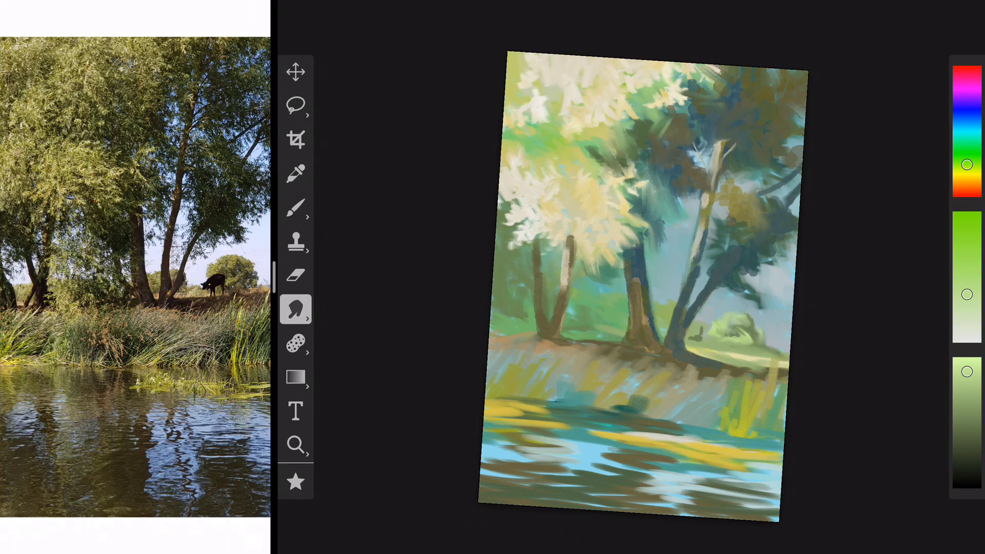
- Paint and smudge reed highlights, then use a deeper blue and blend the trunks
{"action": "left_click", "coordinate": [295, 208]}
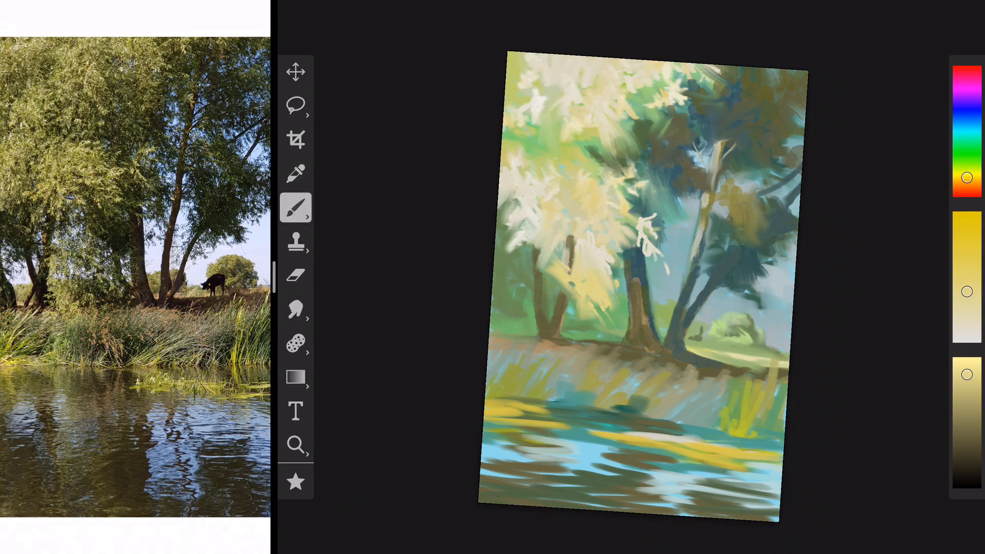
{"action": "left_click", "coordinate": [294, 308]}
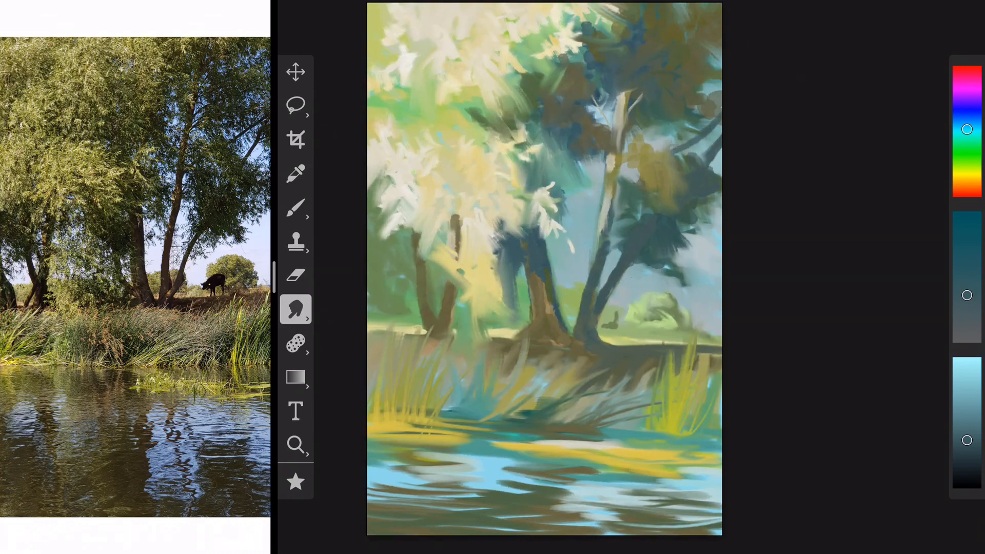
{"action": "left_click", "coordinate": [295, 208]}
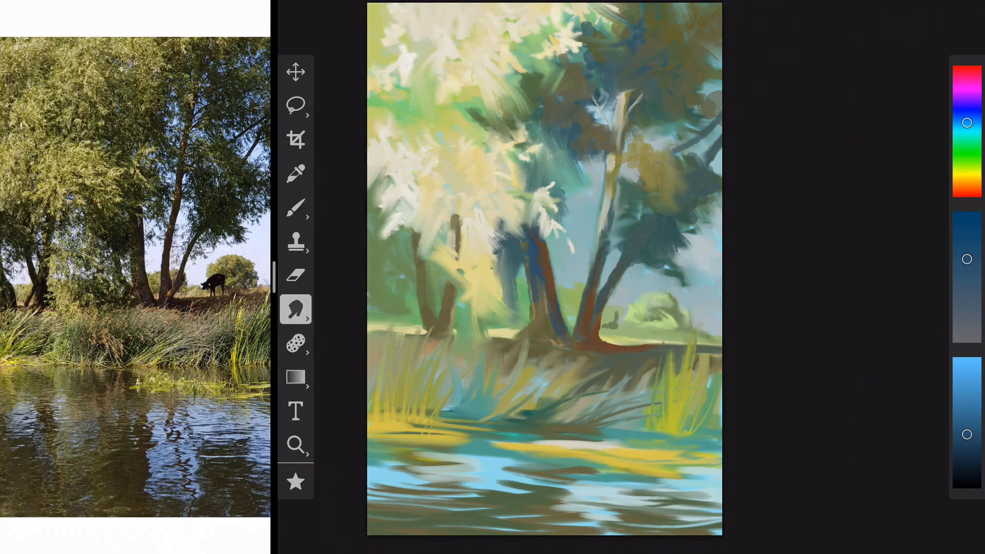
{"action": "left_click_drag", "start_coordinate": [546, 251], "coordinate": [544, 345]}
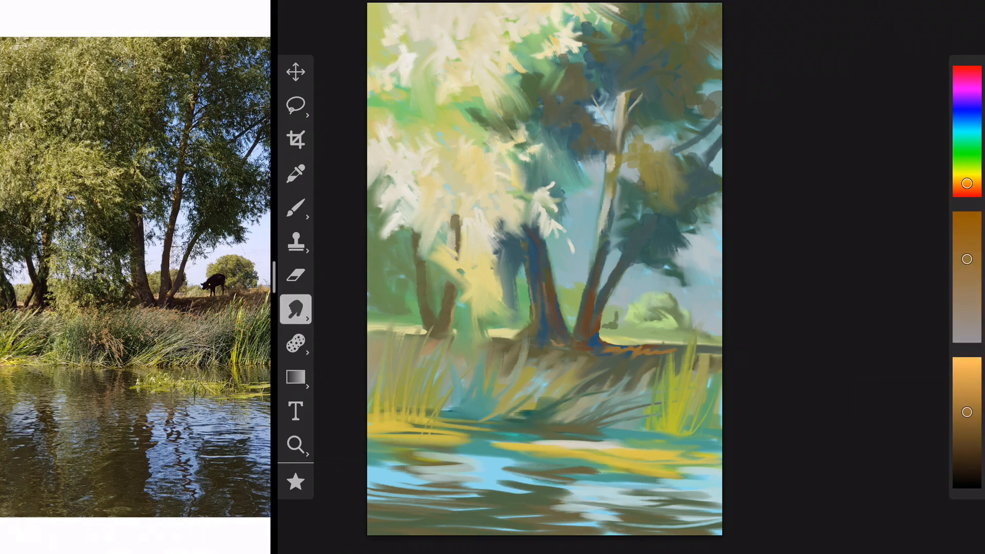
- Alternate brush and smudge to add cream leaf highlights and blue-grey sky gaps
{"action": "left_click", "coordinate": [296, 207]}
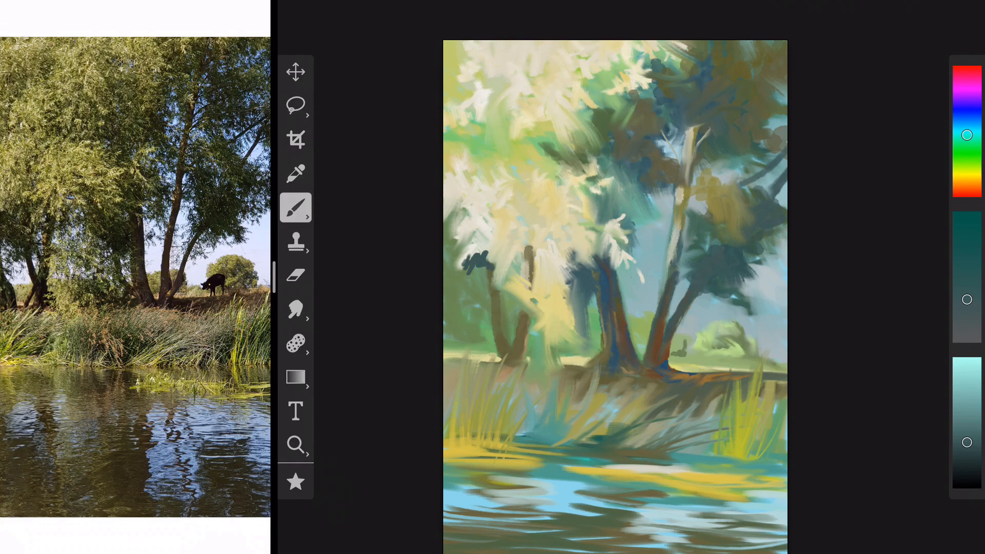
{"action": "left_click", "coordinate": [295, 308]}
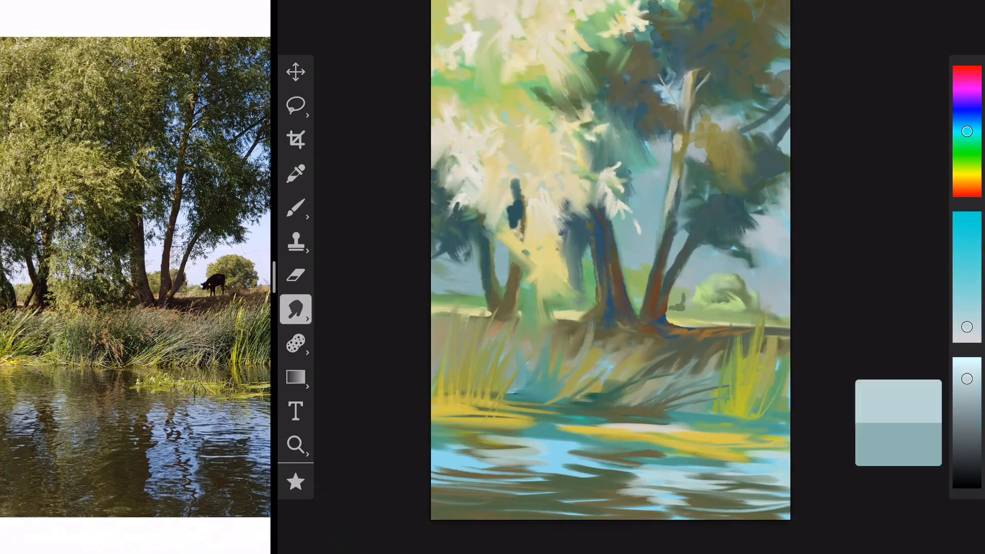
{"action": "left_click", "coordinate": [295, 207]}
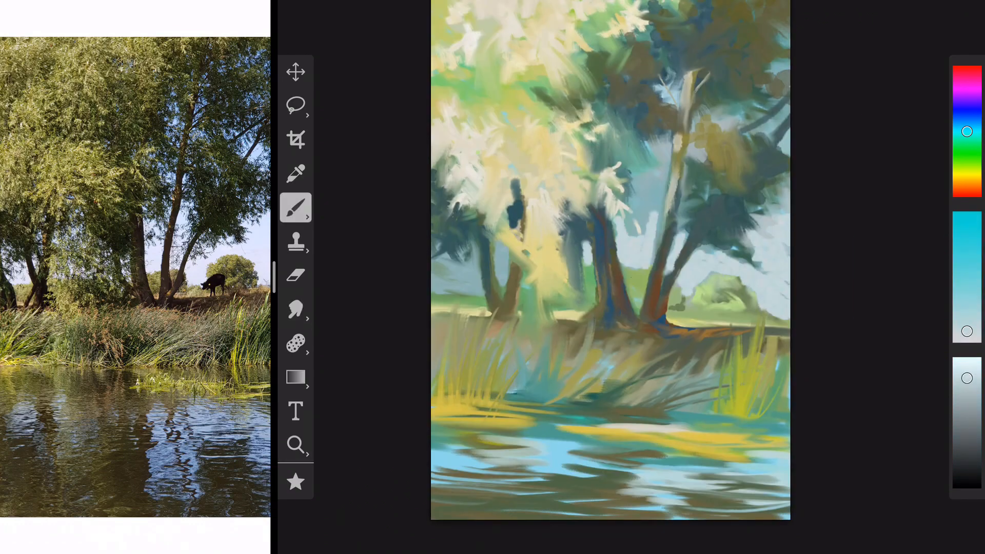
{"action": "left_click", "coordinate": [295, 308]}
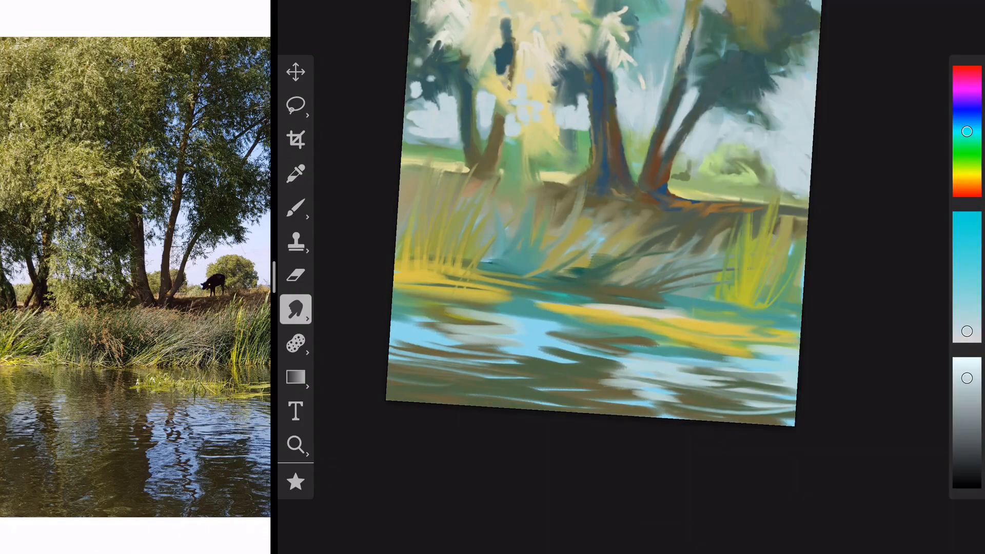
{"action": "left_click", "coordinate": [295, 207]}
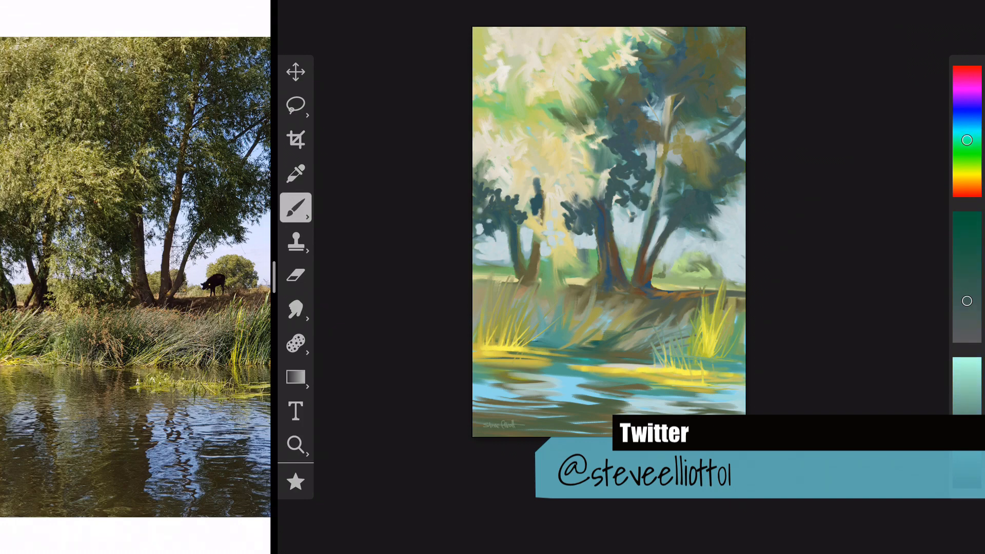
- Alternately paint and smudge the left tree's foliage and leaf highlights
{"action": "left_click", "coordinate": [295, 309]}
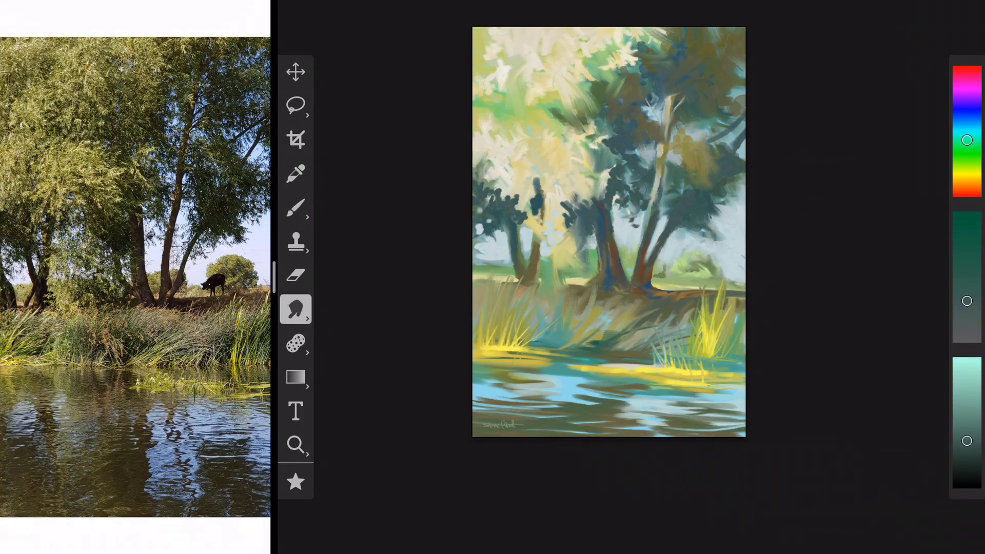
{"action": "left_click", "coordinate": [295, 207]}
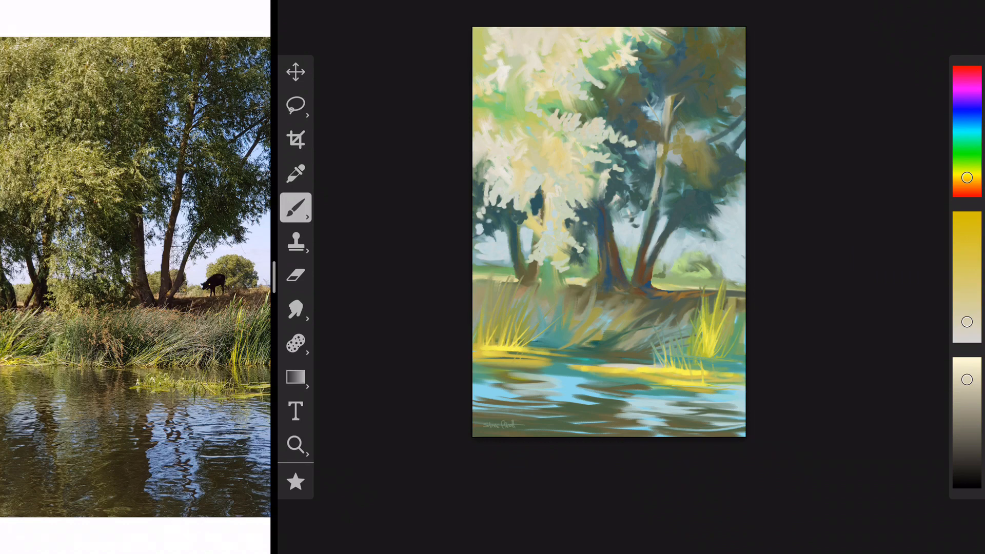
{"action": "left_click", "coordinate": [296, 309]}
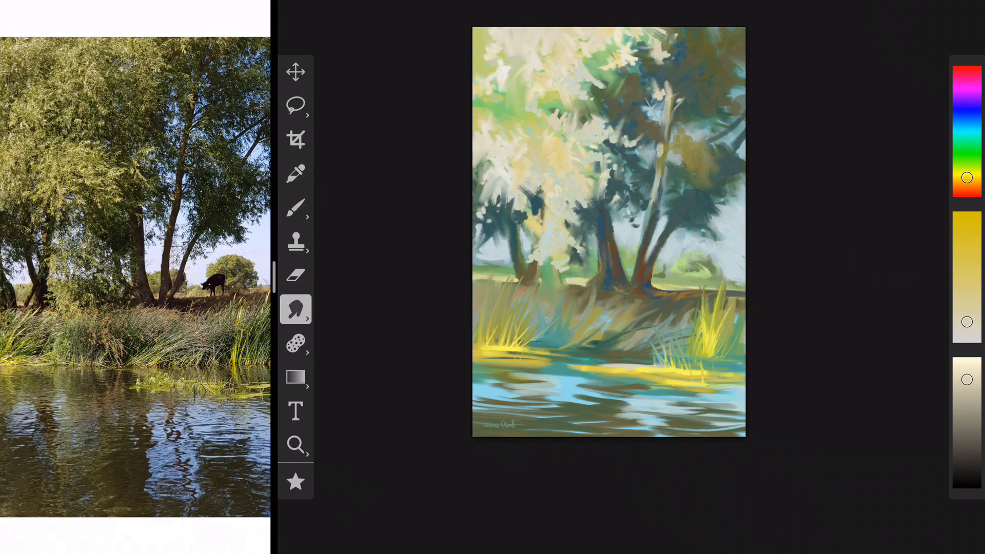
{"action": "left_click", "coordinate": [296, 207]}
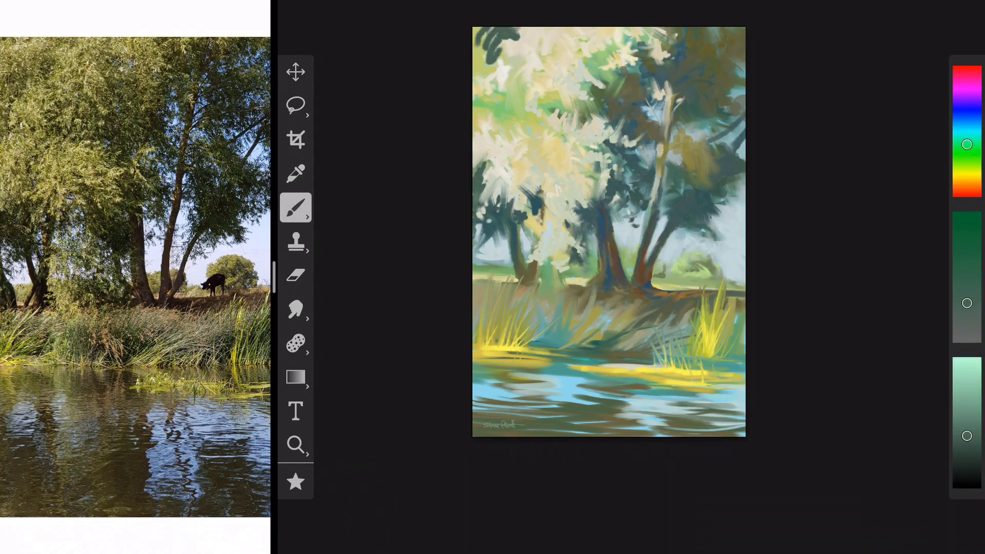
{"action": "left_click", "coordinate": [295, 308]}
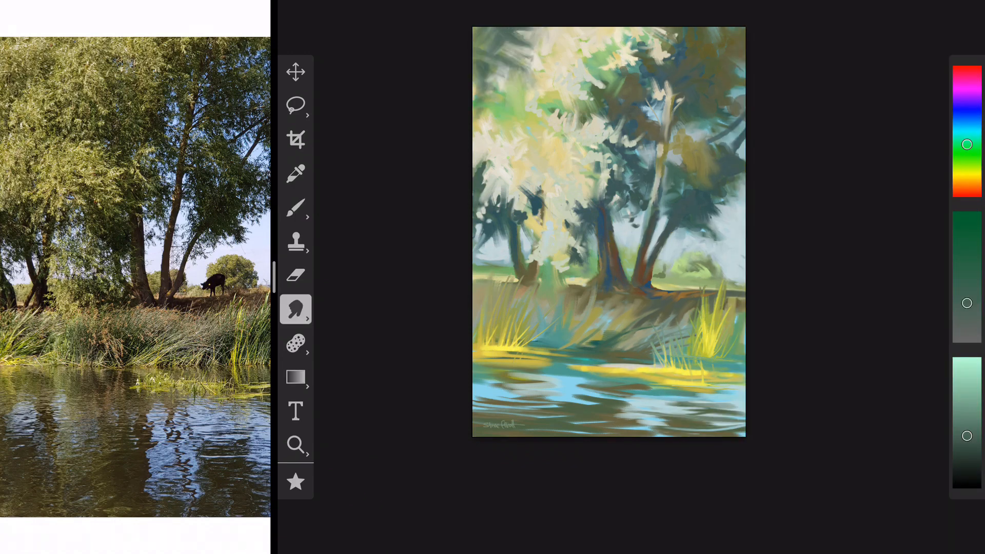
- With olive ochre and warm brown, blend foliage, paint trunks and add pale reeds
{"action": "left_click", "coordinate": [968, 174]}
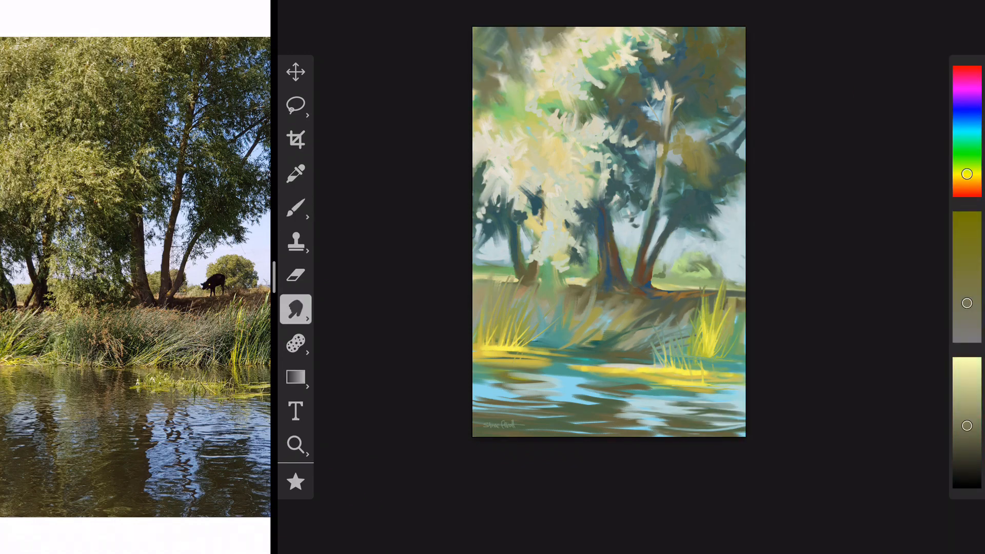
{"action": "left_click", "coordinate": [296, 207]}
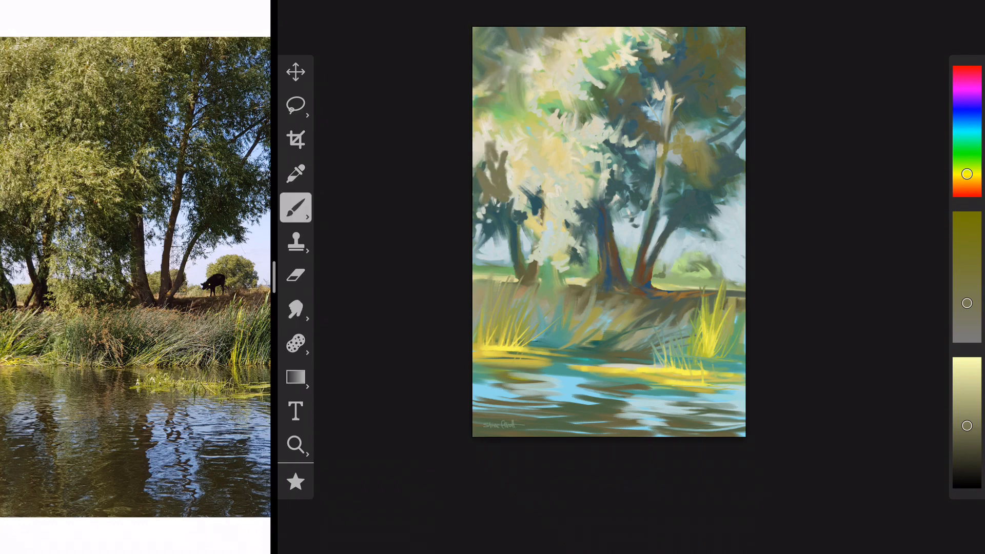
{"action": "left_click", "coordinate": [295, 308]}
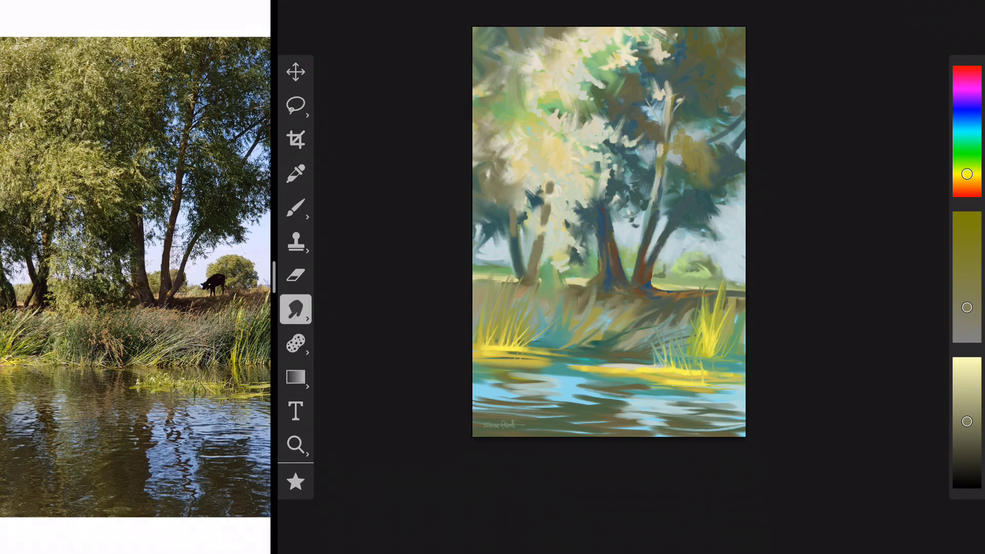
{"action": "left_click", "coordinate": [295, 207]}
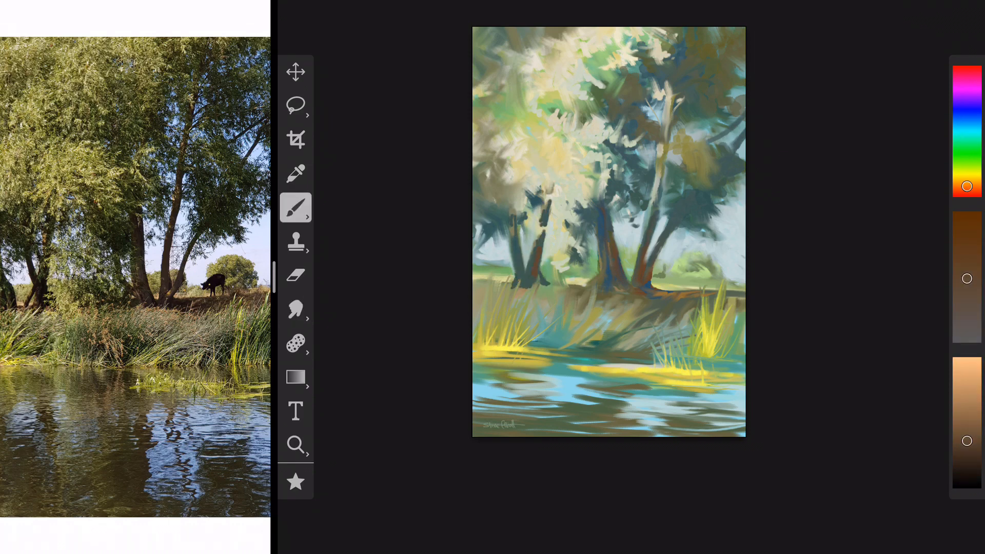
{"action": "left_click", "coordinate": [295, 308]}
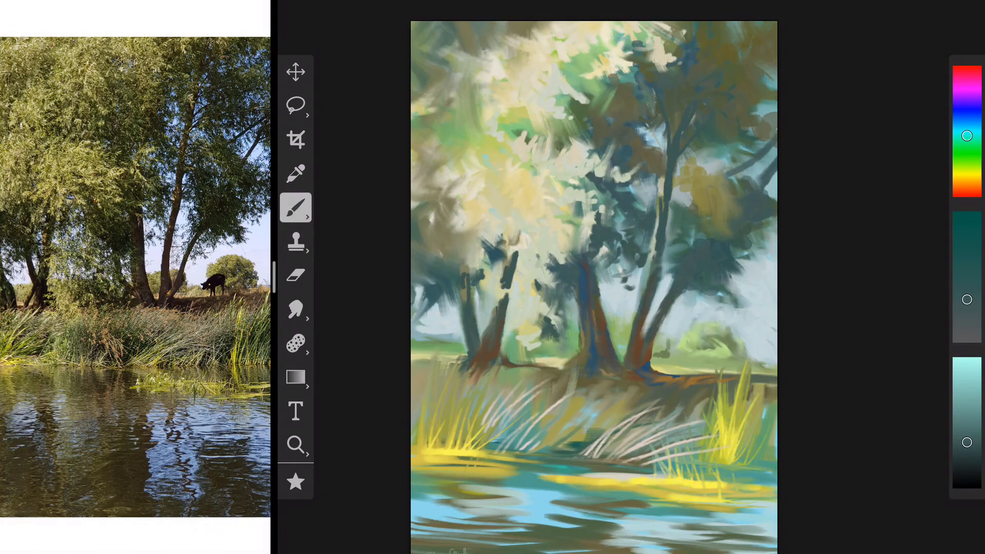
- Strengthen the trunks with dark navy and block in the cow on the far bank
{"action": "left_click", "coordinate": [296, 310]}
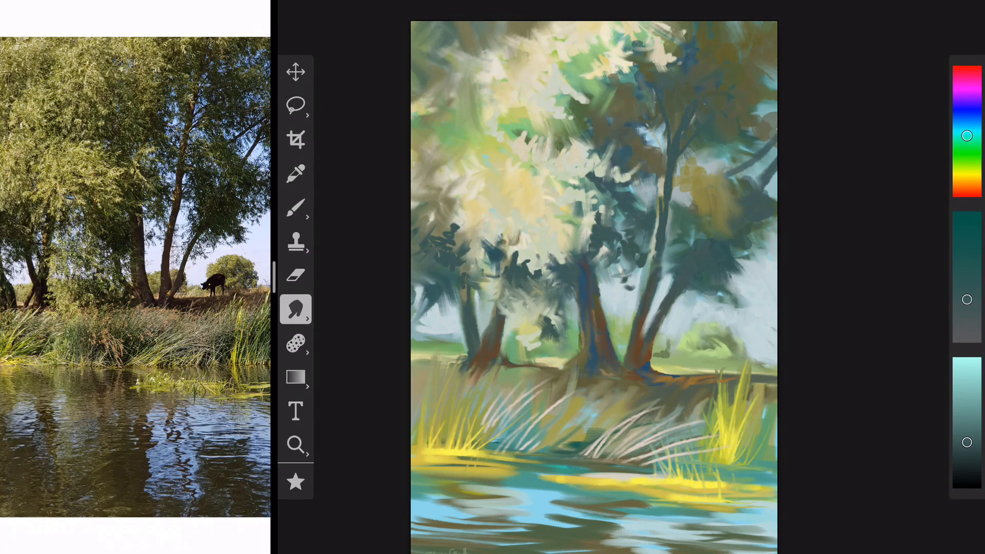
{"action": "left_click", "coordinate": [295, 208]}
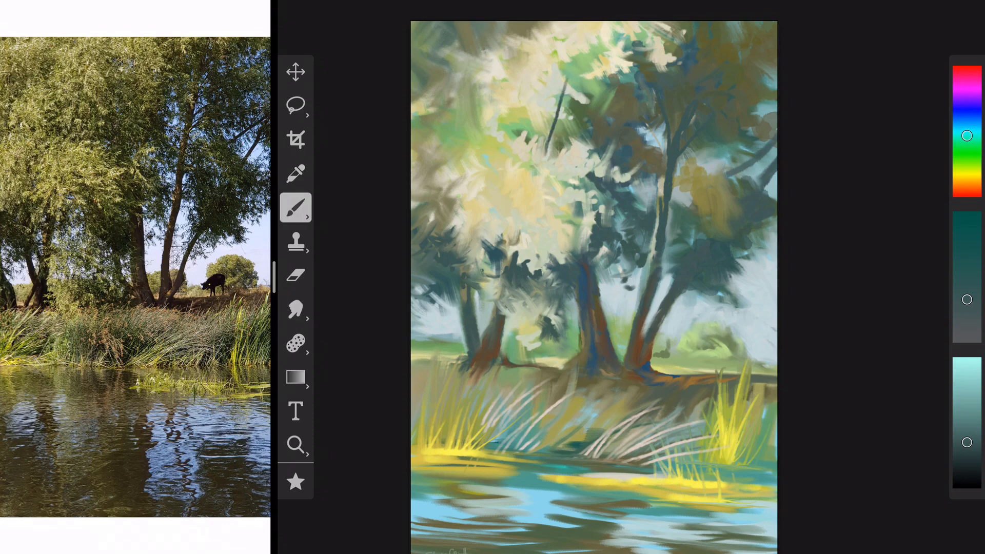
{"action": "left_click", "coordinate": [295, 309]}
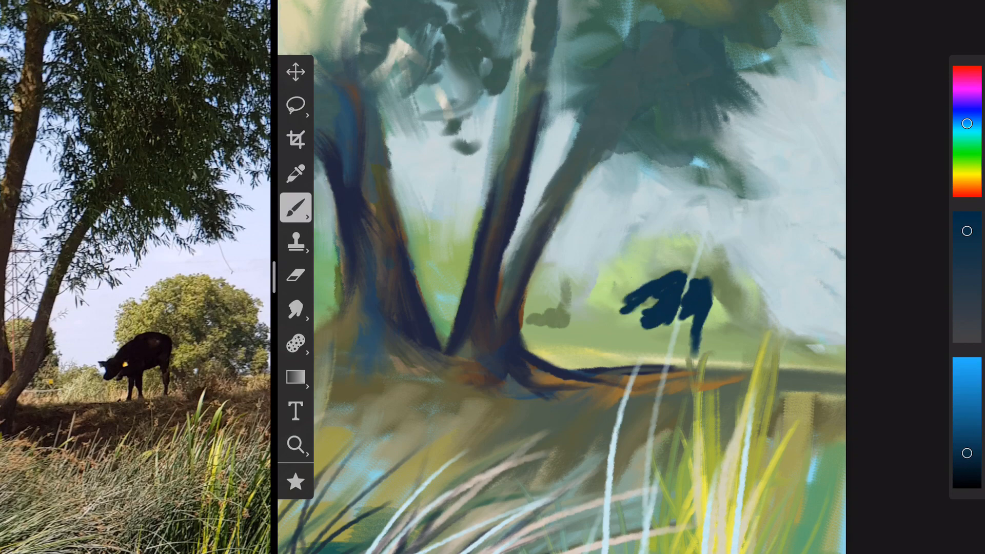
- Smudge the cow into a grazing silhouette and paint dark spiky foreground reeds
{"action": "left_click", "coordinate": [295, 309]}
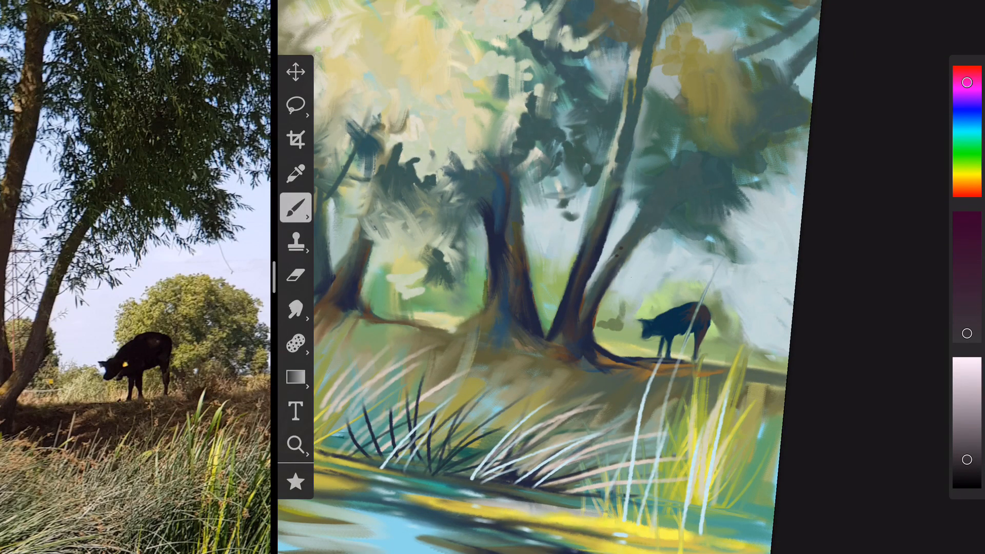
{"action": "left_click", "coordinate": [296, 310]}
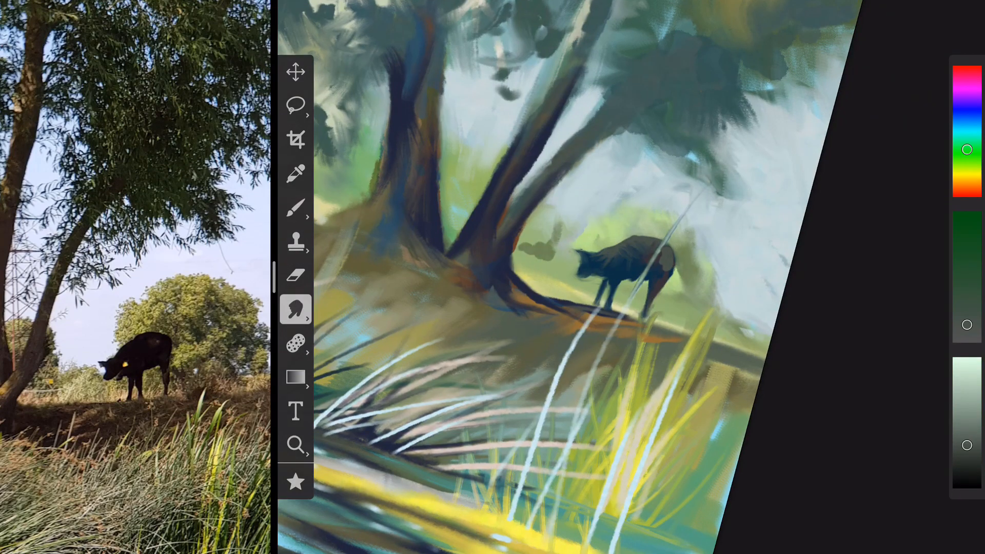